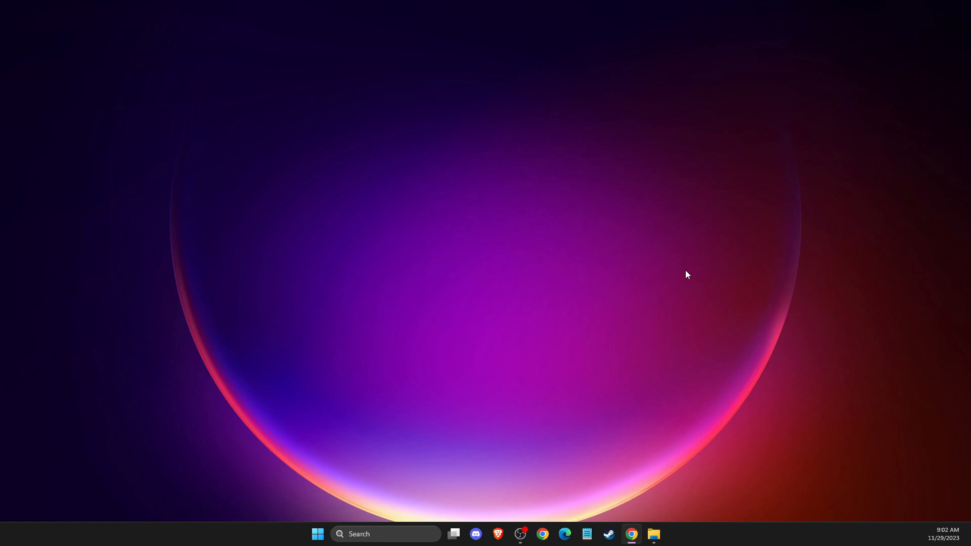
mouse_move(678, 276)
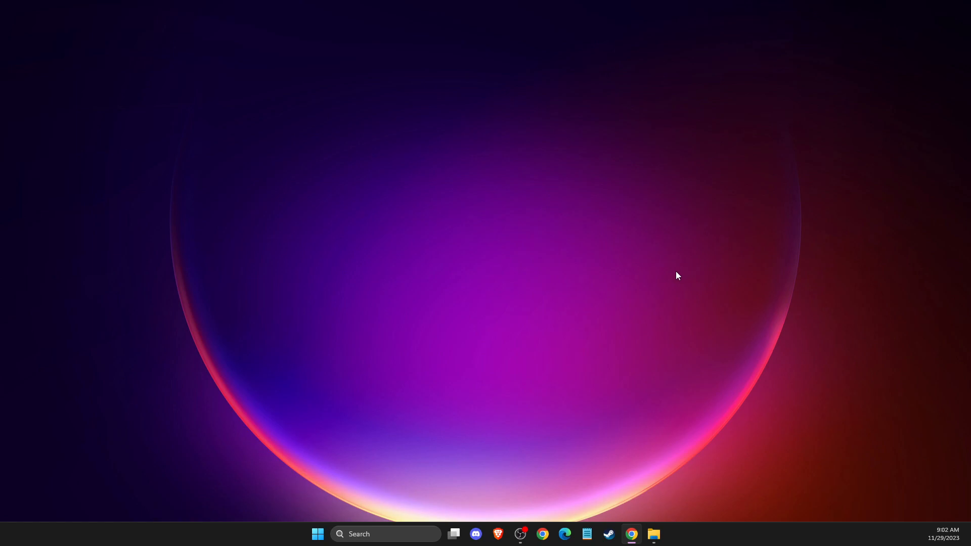
mouse_move(688, 285)
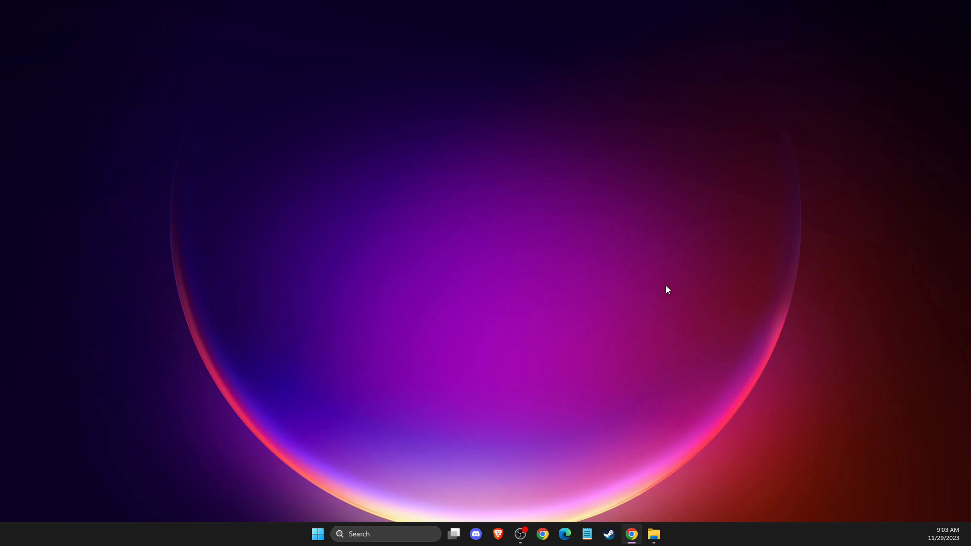
mouse_move(625, 306)
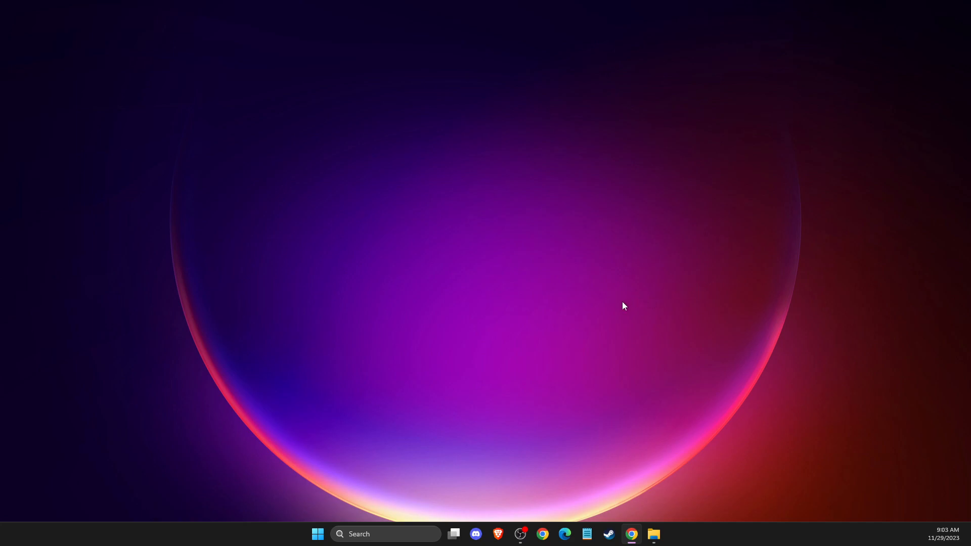
mouse_move(617, 308)
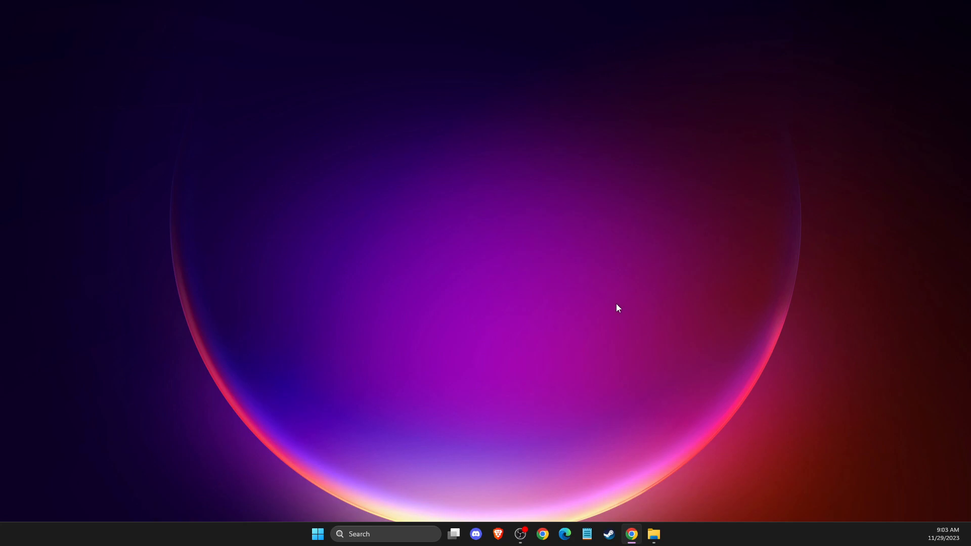
mouse_move(522, 350)
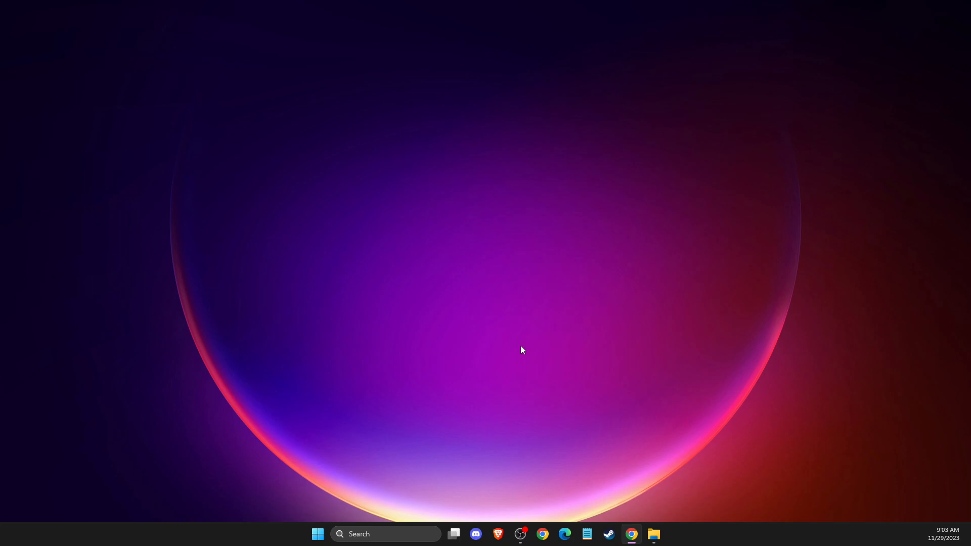
Open Windows Defender Firewall and its list of allowed apps and features
left_click(386, 534)
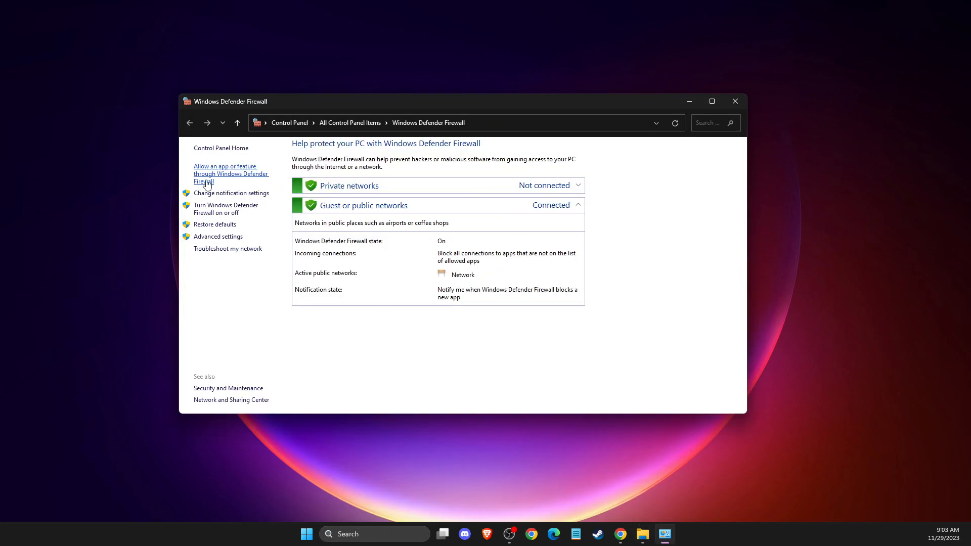
left_click(231, 174)
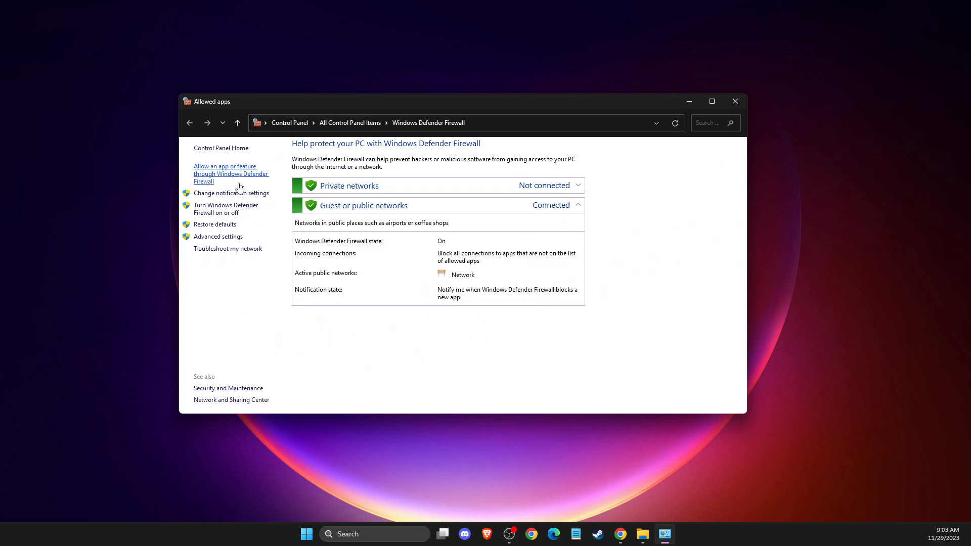
left_click(231, 174)
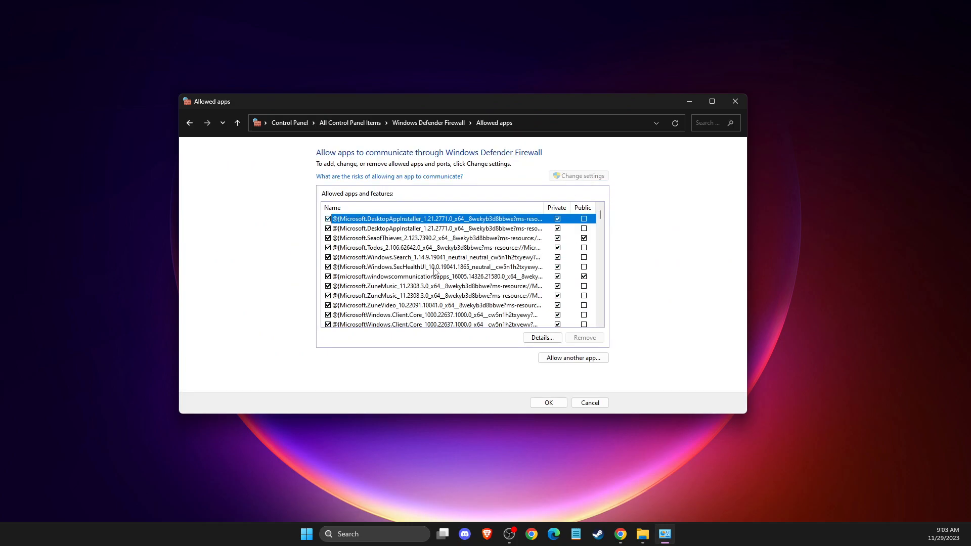
mouse_move(433, 247)
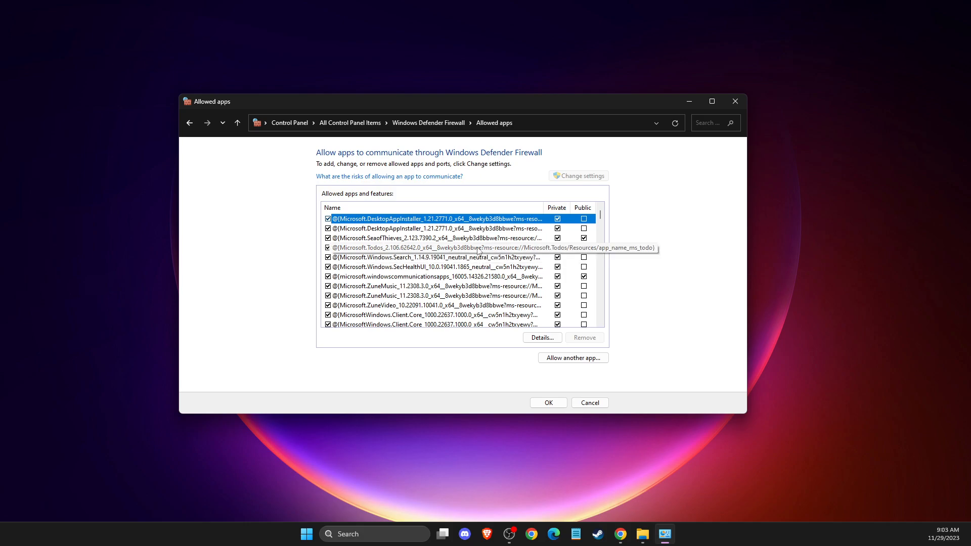
left_click(433, 237)
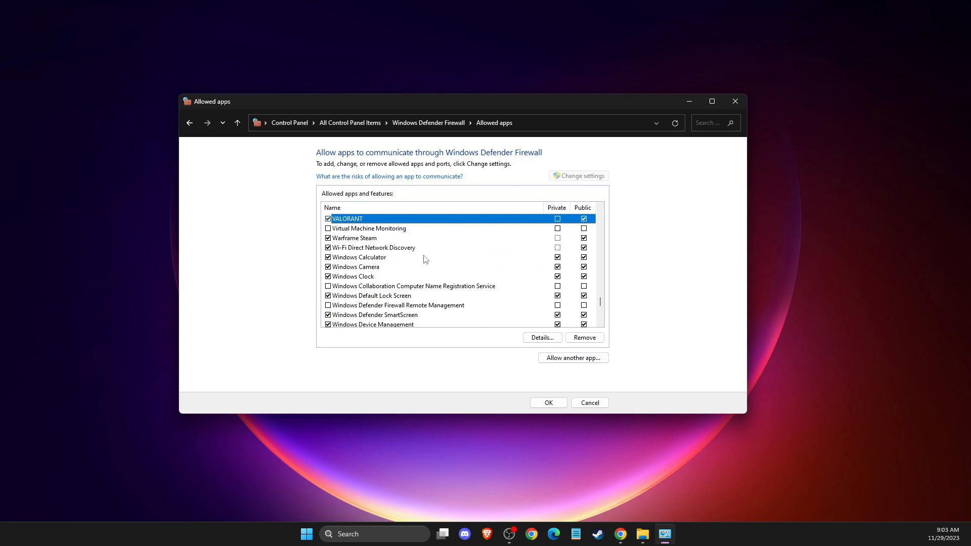
left_click(369, 228)
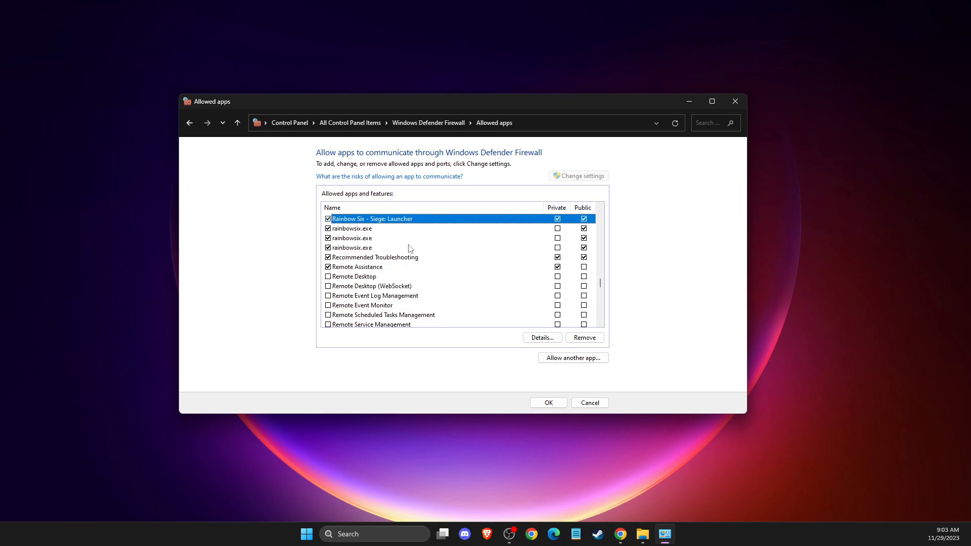
left_click(354, 276)
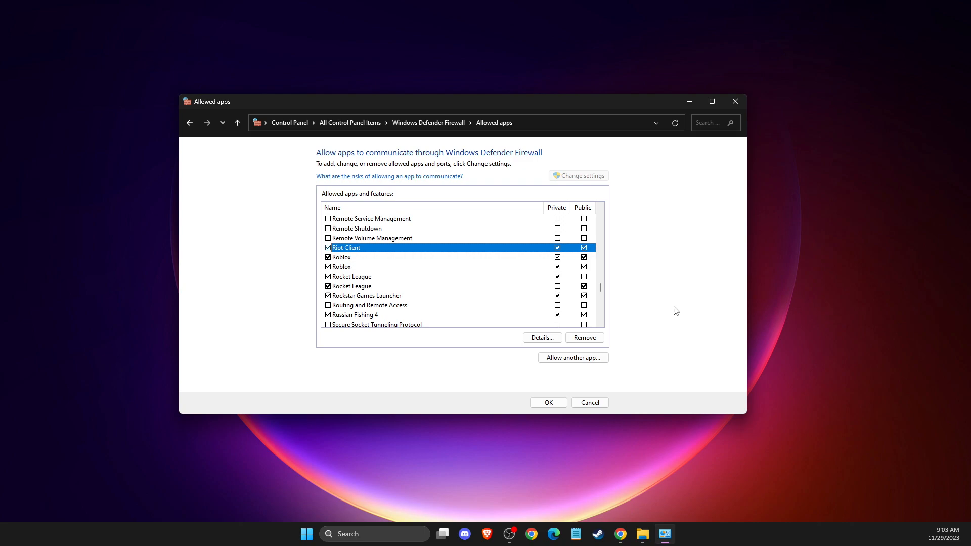
left_click(371, 276)
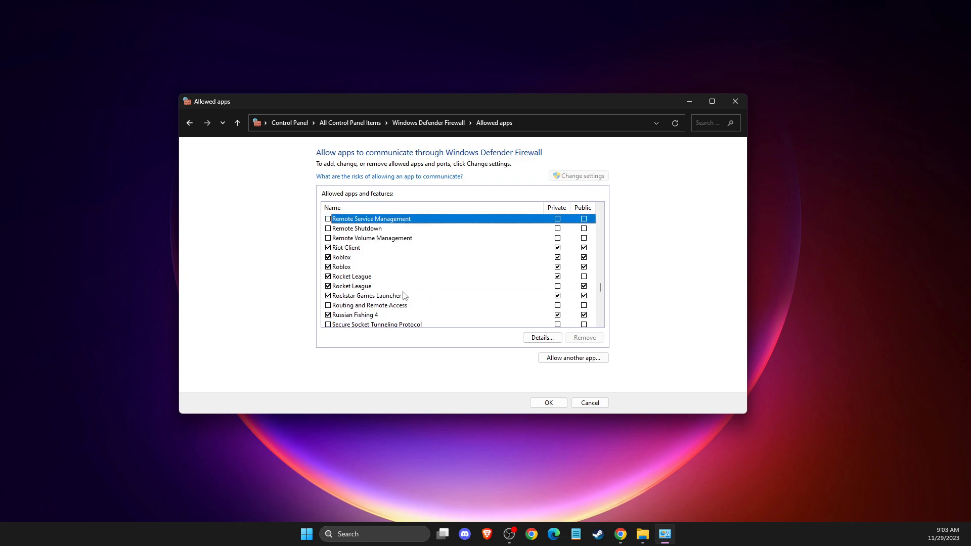
left_click(353, 314)
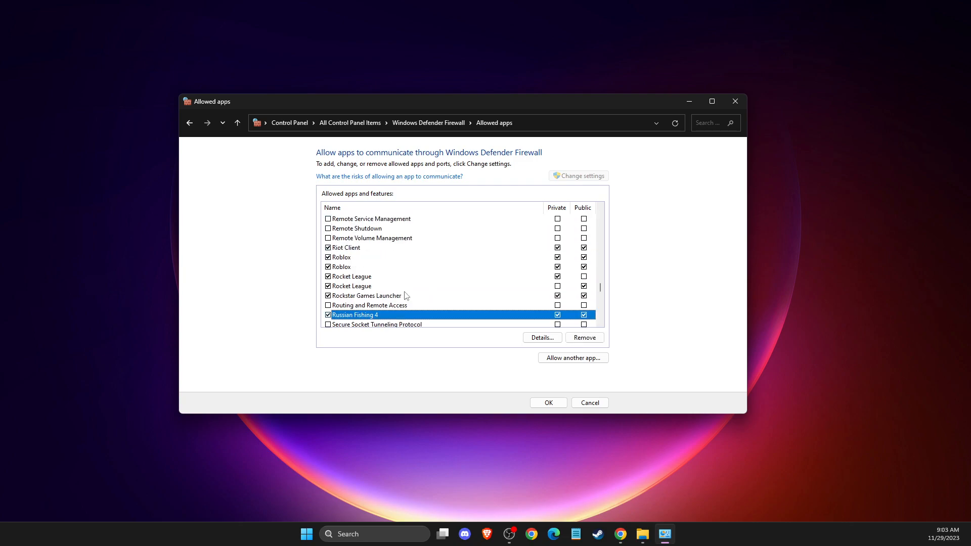
mouse_move(661, 339)
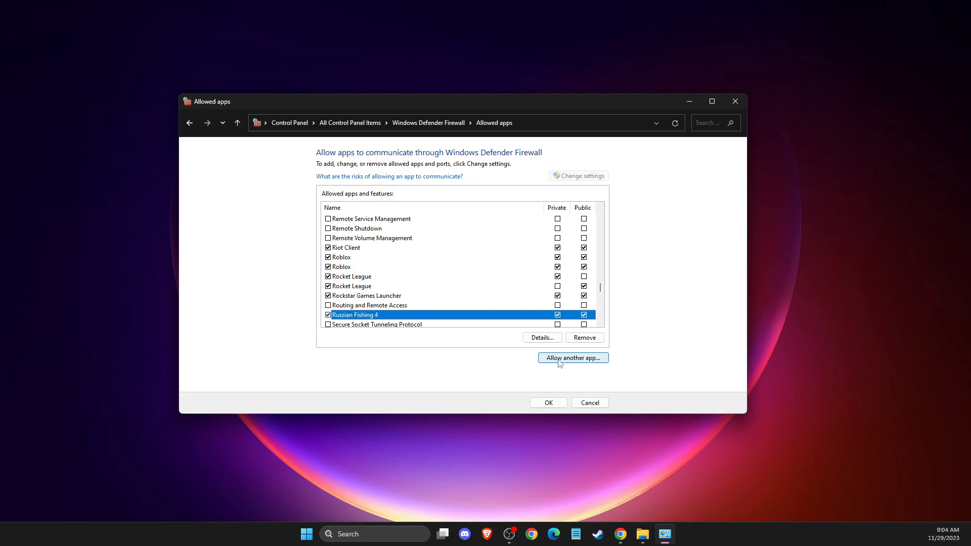
Browse to Riot Games\VALORANT and select VALORANT.exe in the Add an app dialog
left_click(572, 357)
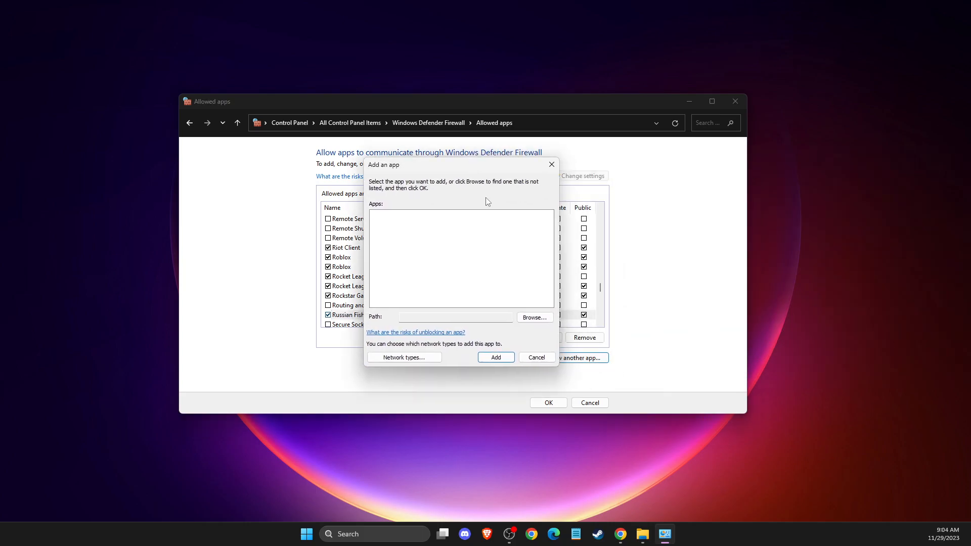
left_click(533, 317)
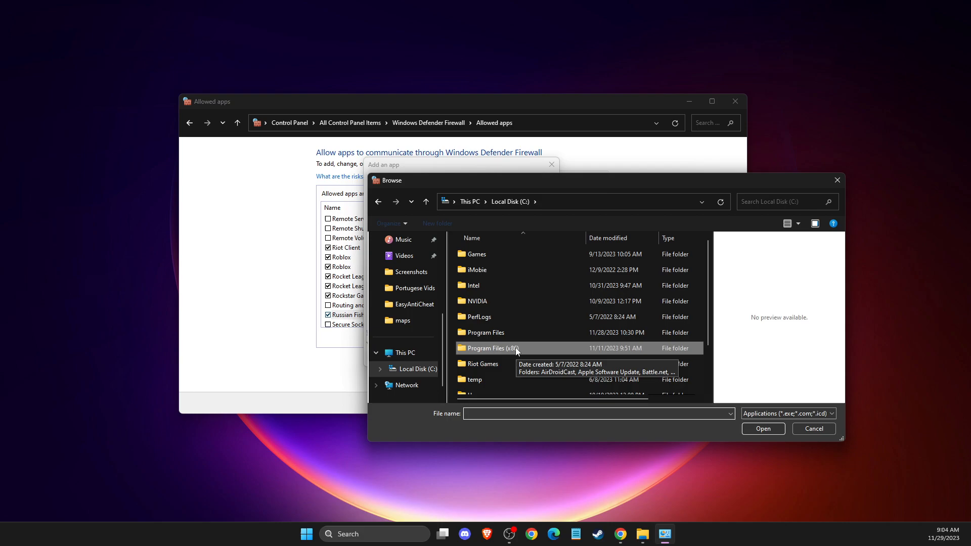
double_click(485, 364)
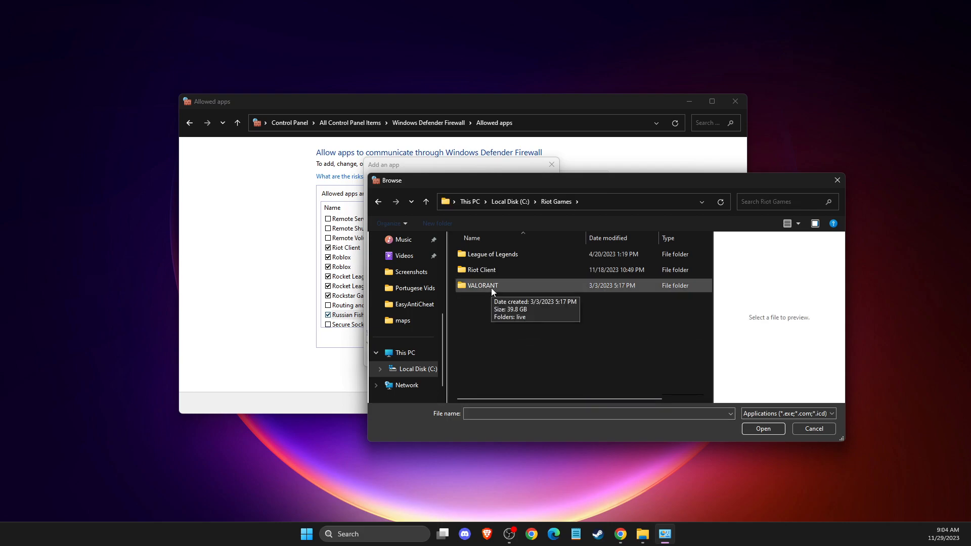
double_click(481, 285)
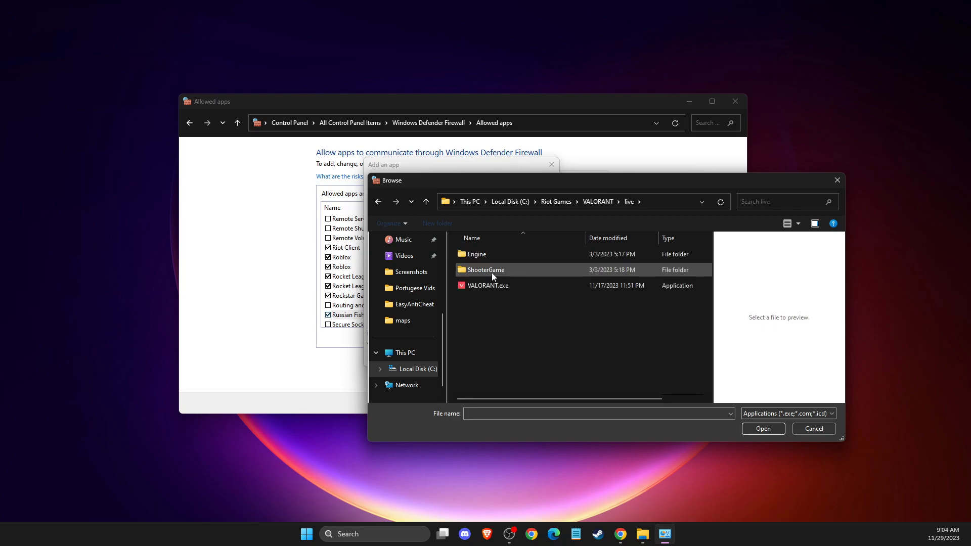
left_click(488, 286)
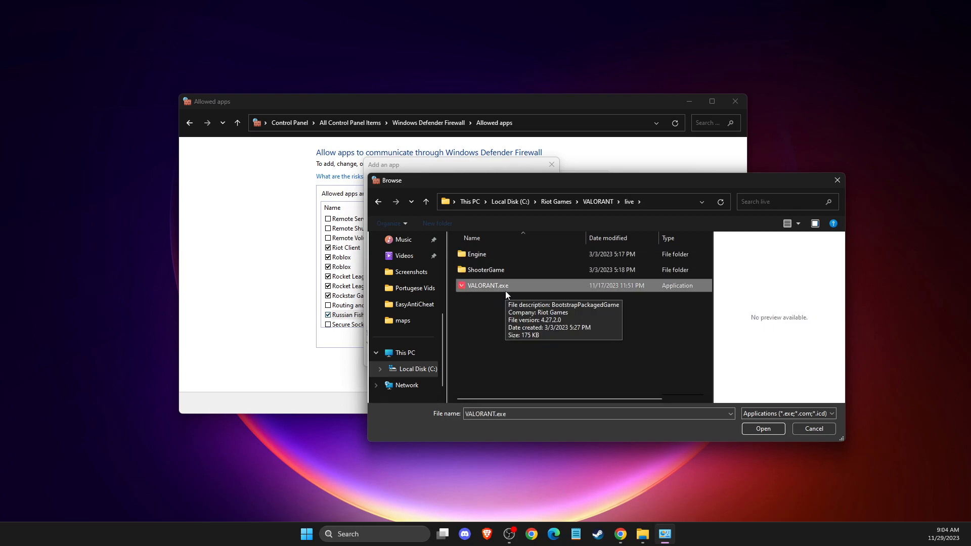
left_click(763, 429)
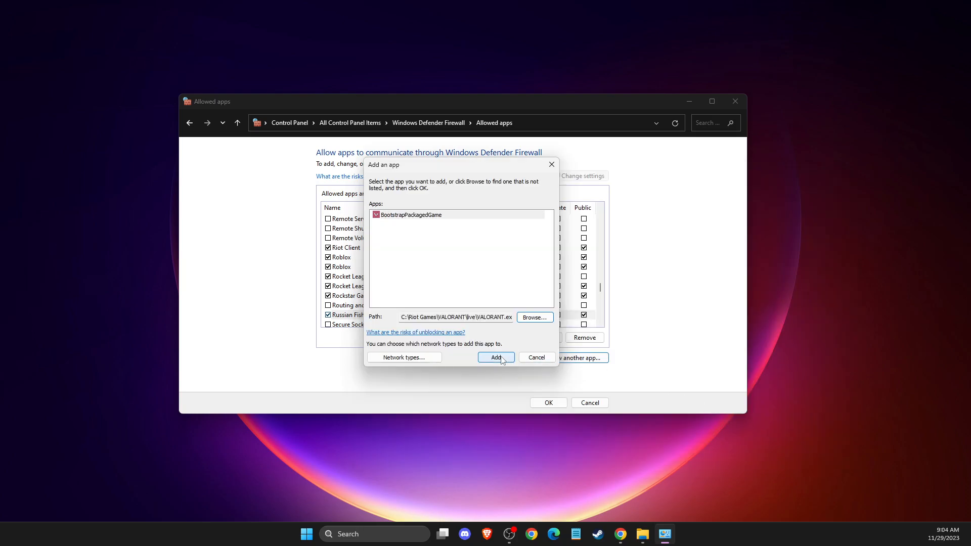
Add VALORANT.exe and dismiss the 'already in the list of exceptions' warning
left_click(495, 358)
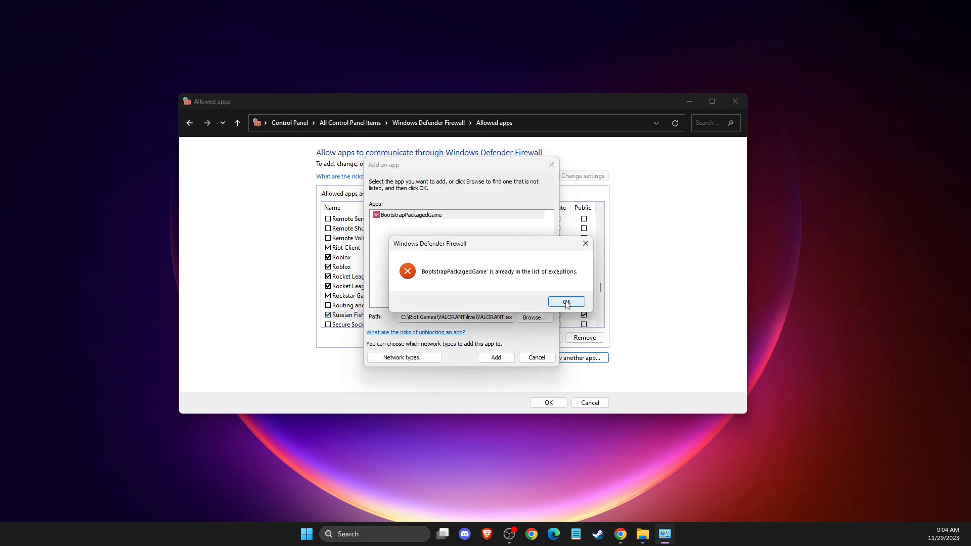
left_click(565, 302)
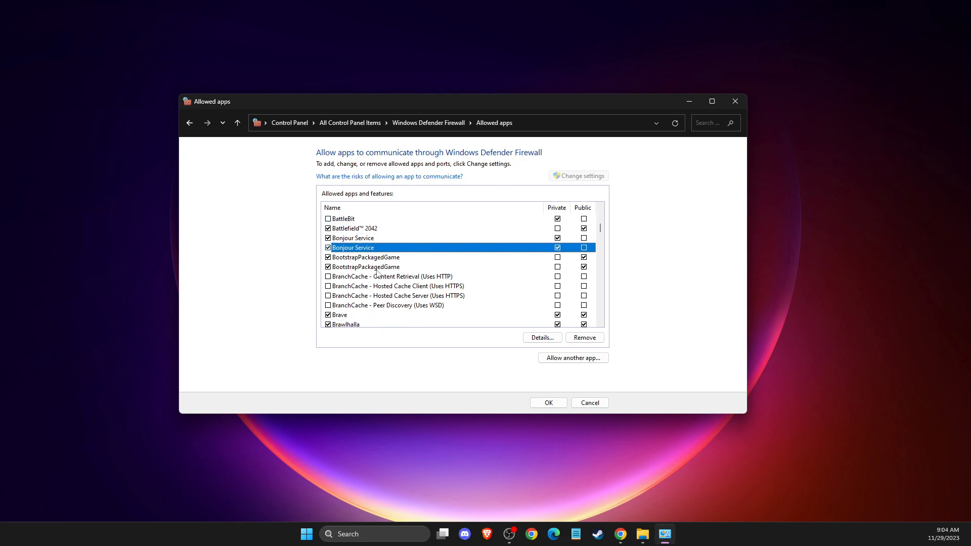
left_click(365, 257)
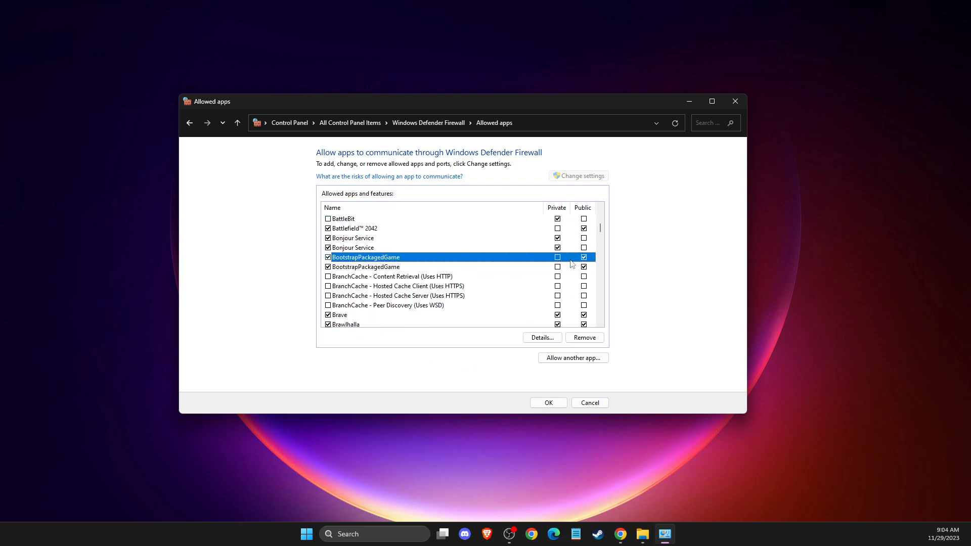
mouse_move(585, 338)
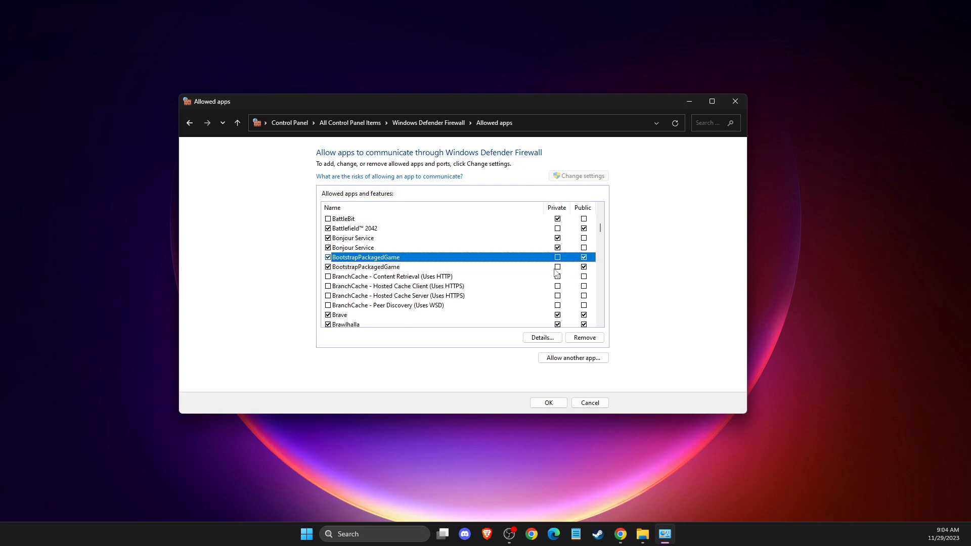
mouse_move(546, 269)
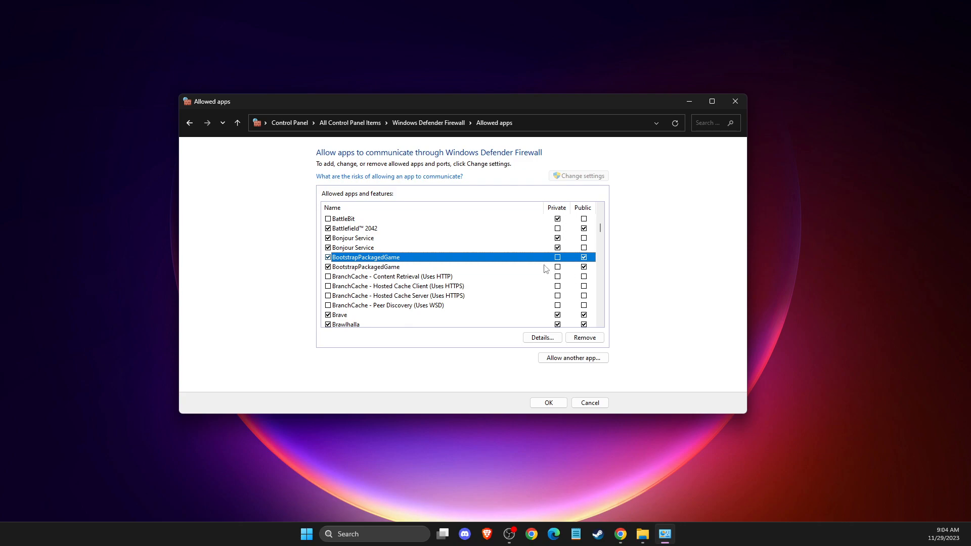
mouse_move(544, 268)
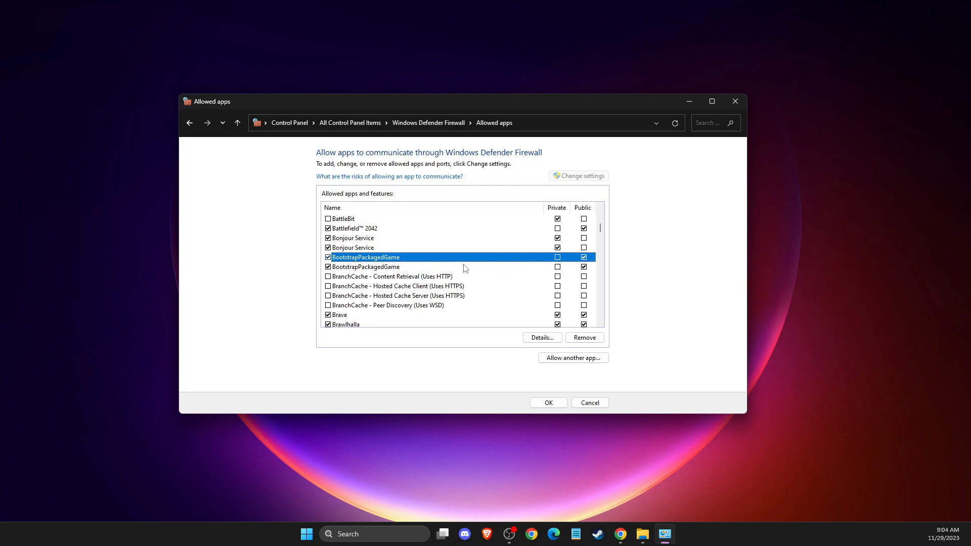
mouse_move(472, 318)
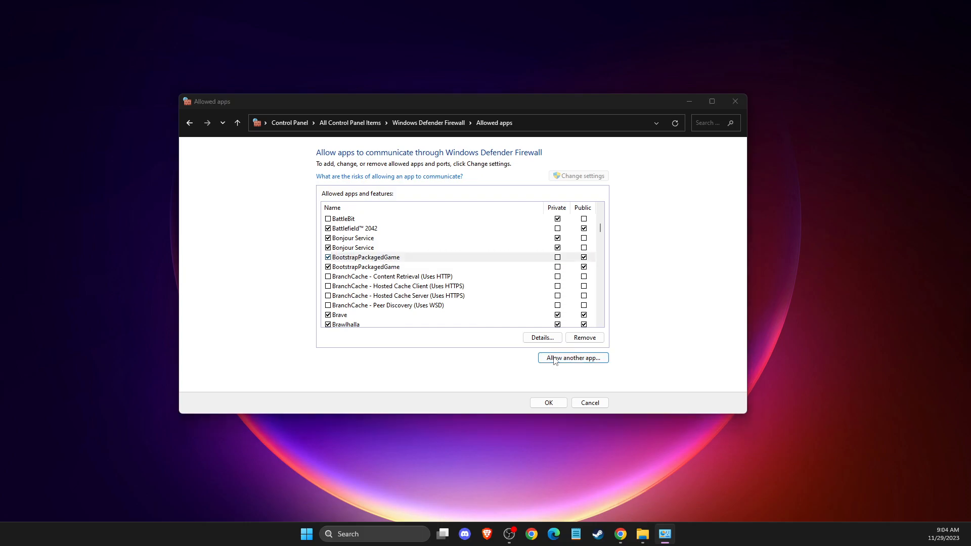
left_click(572, 357)
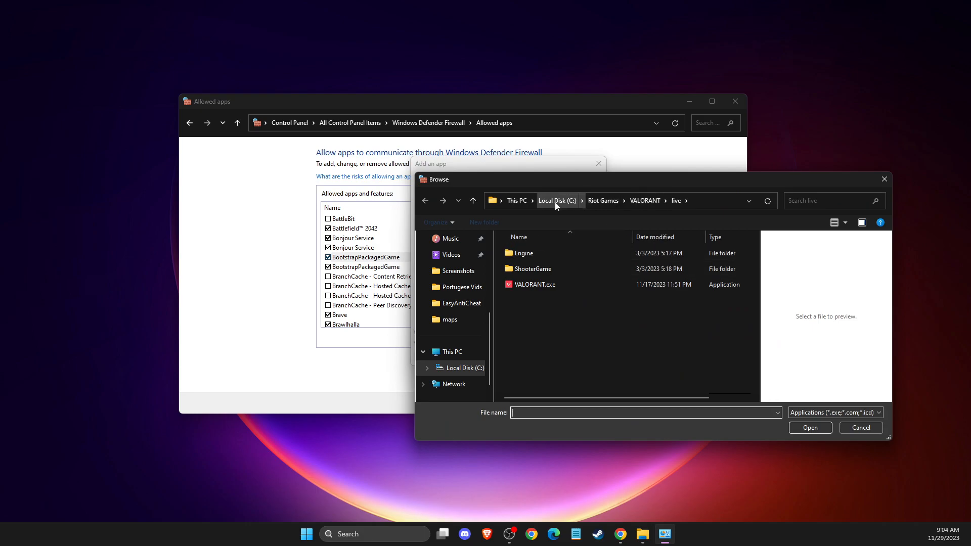
Allow vgc.exe from C:\Program Files\Riot Vanguard as the Vanguard user-mode service
left_click(556, 201)
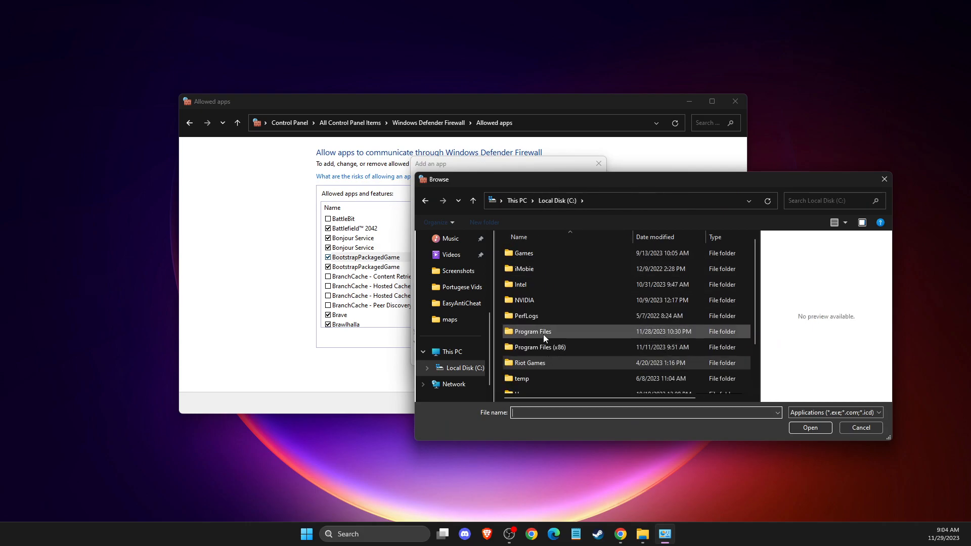
double_click(532, 332)
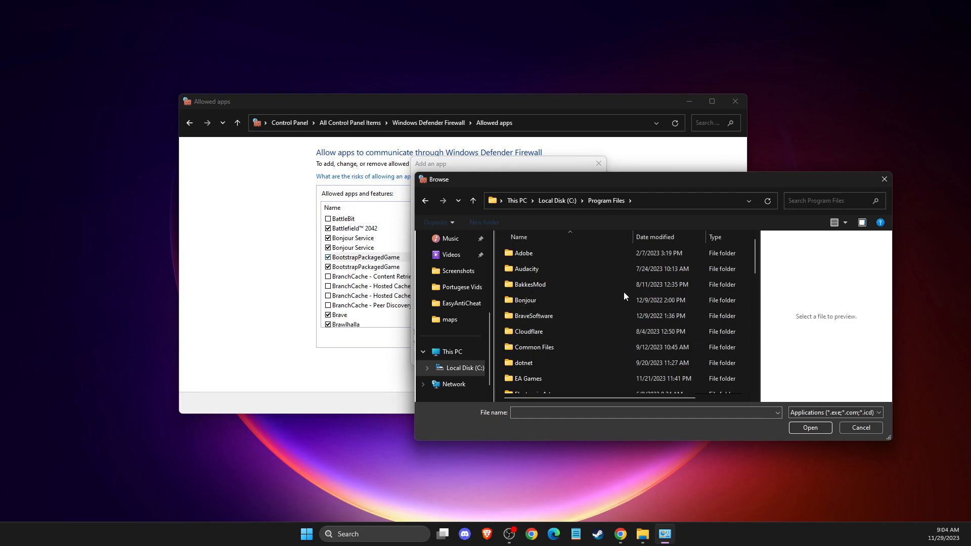
scroll("down", 3)
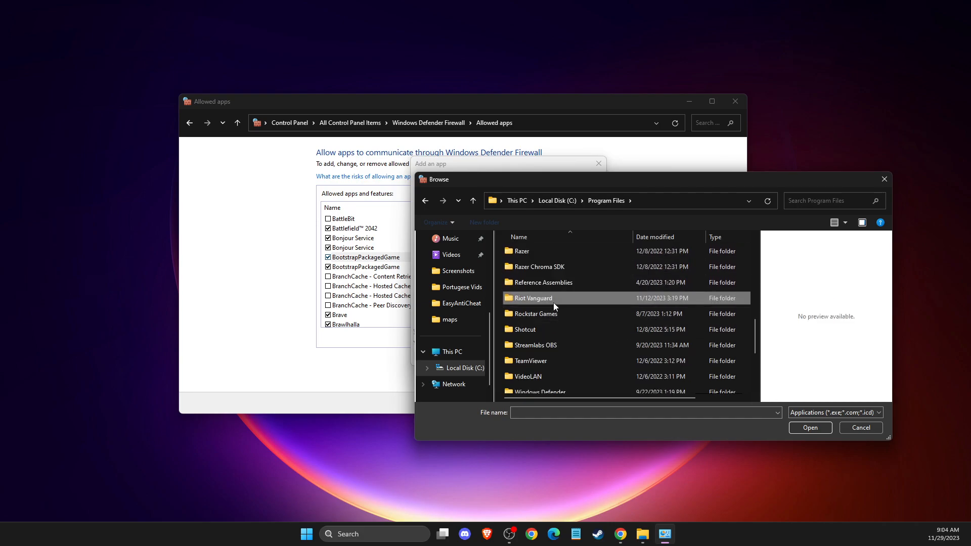
double_click(530, 298)
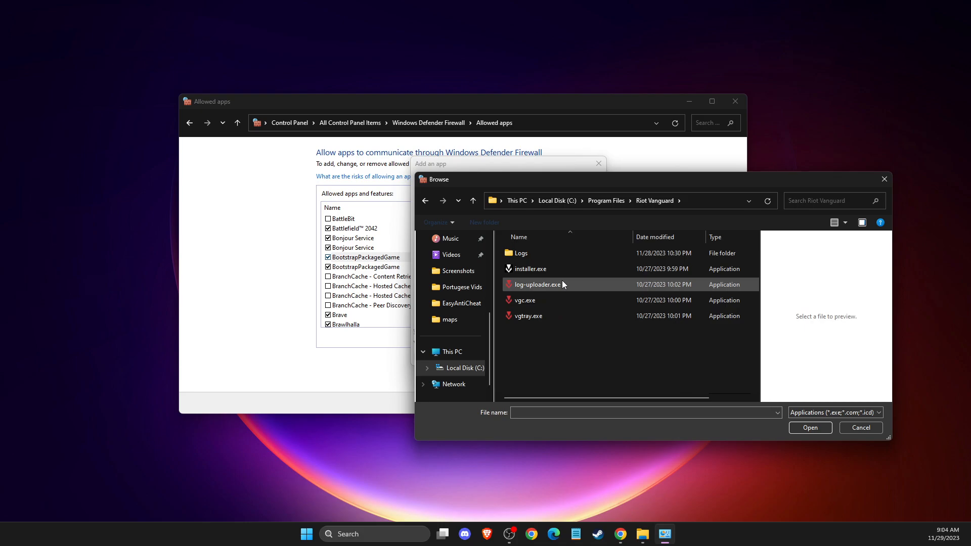
left_click(526, 300)
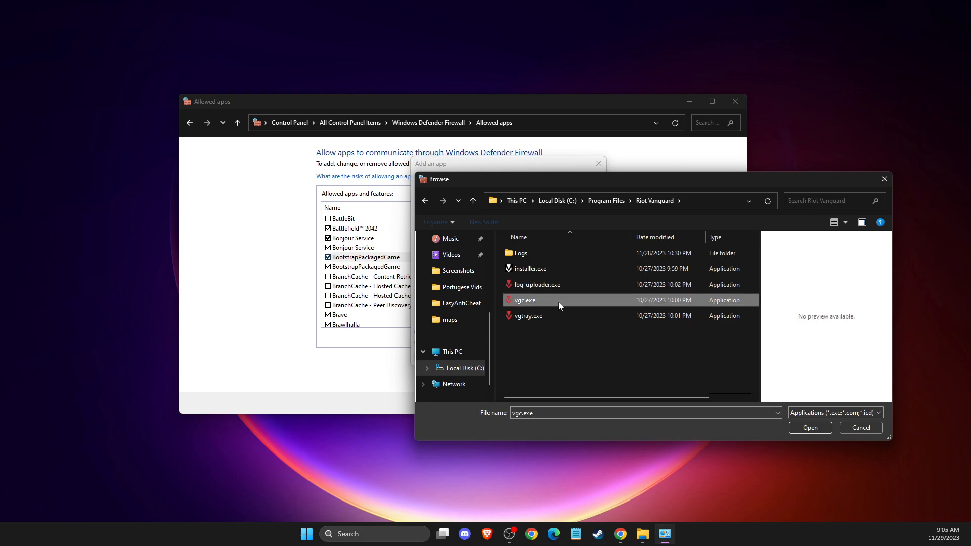
mouse_move(531, 309)
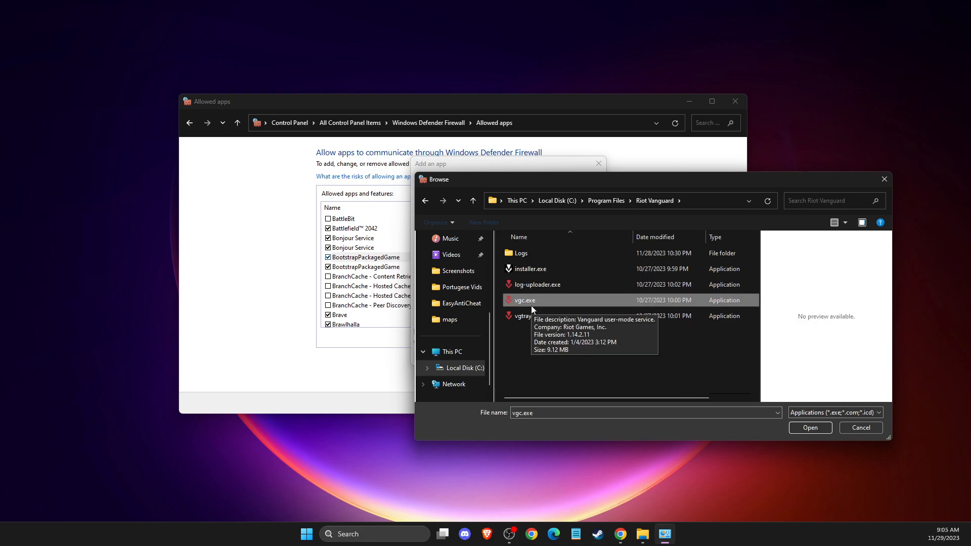
left_click(809, 427)
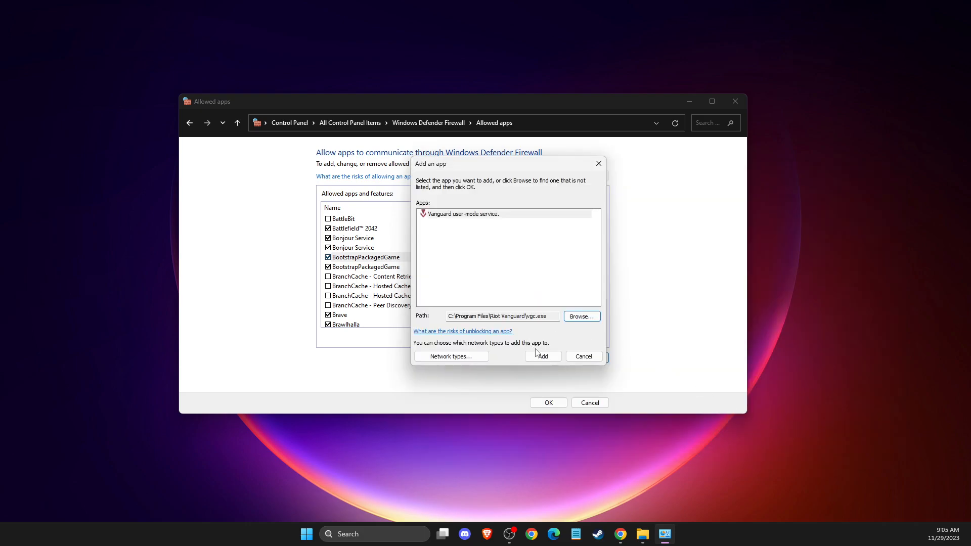
left_click(542, 356)
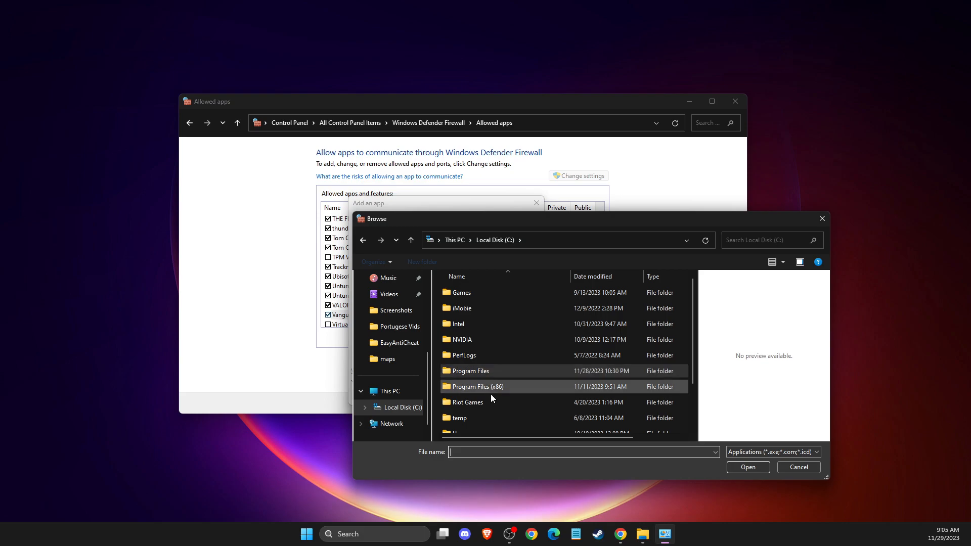
Try adding RiotClientServices.exe from Riot Games\Riot Client, then dismiss the already-listed warning
double_click(468, 402)
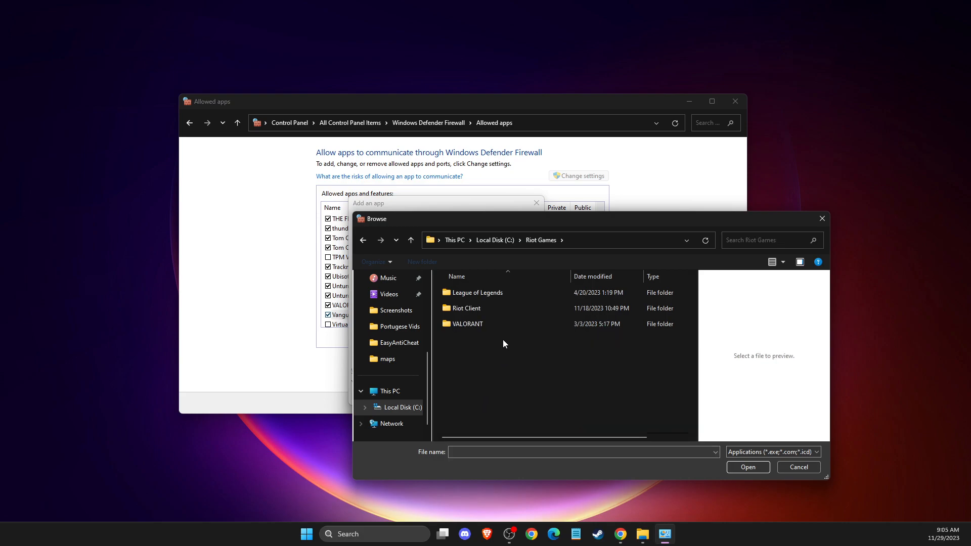
left_click(471, 309)
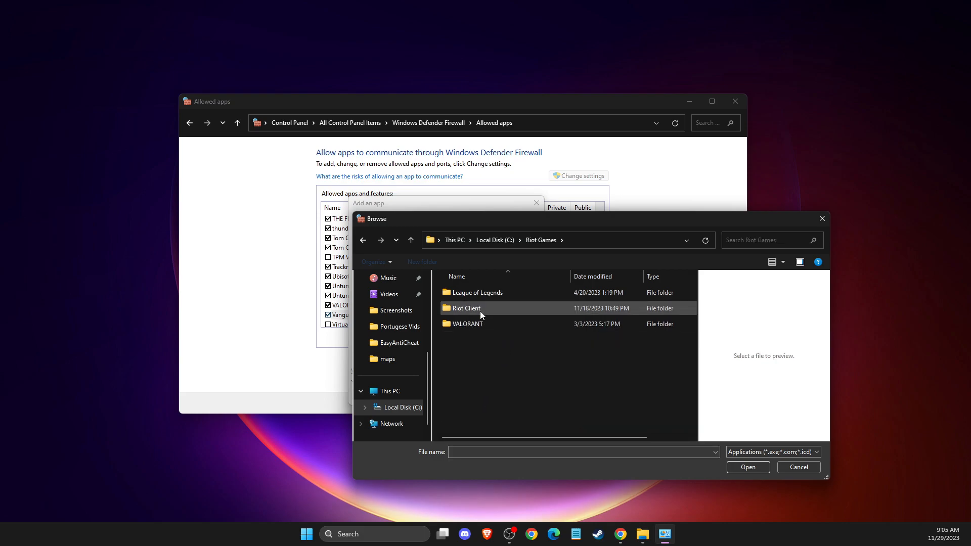
double_click(466, 308)
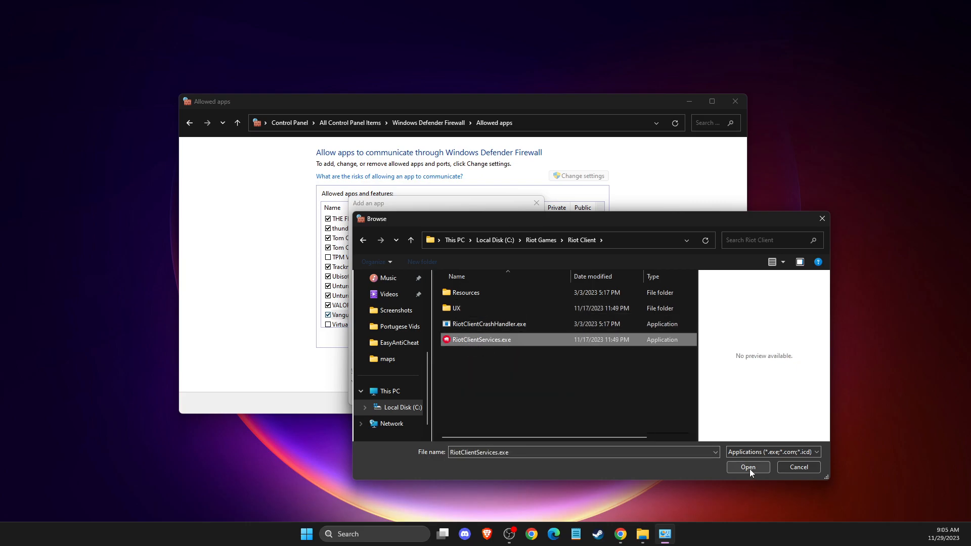
left_click(748, 467)
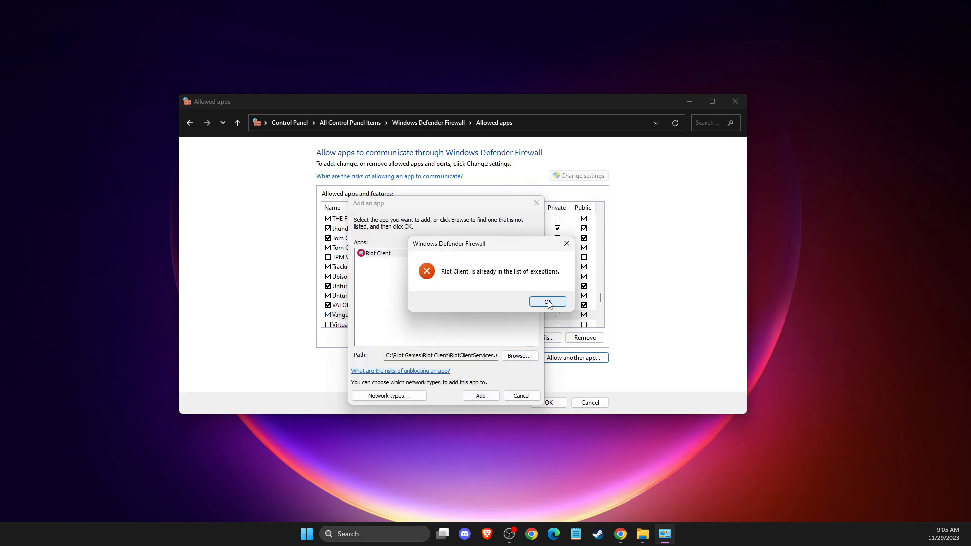
left_click(547, 301)
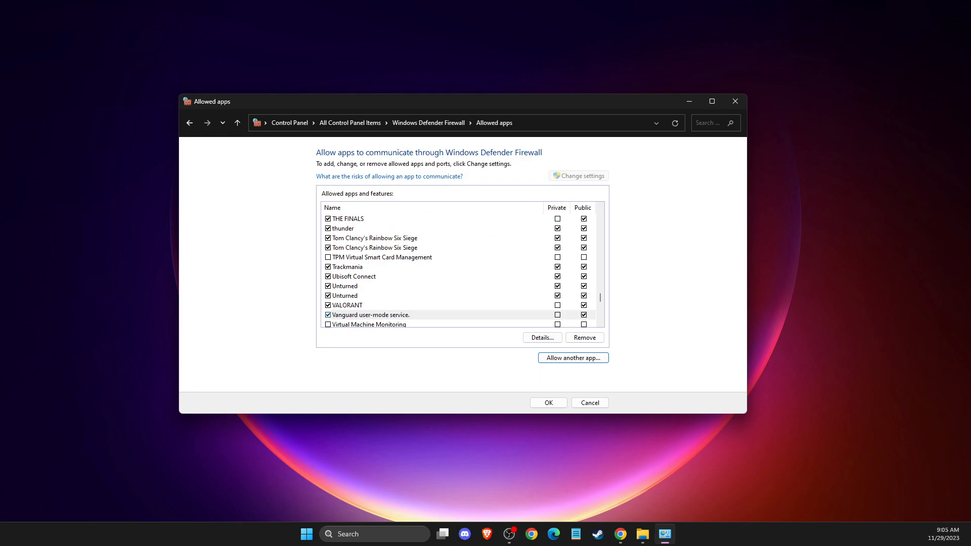
mouse_move(881, 236)
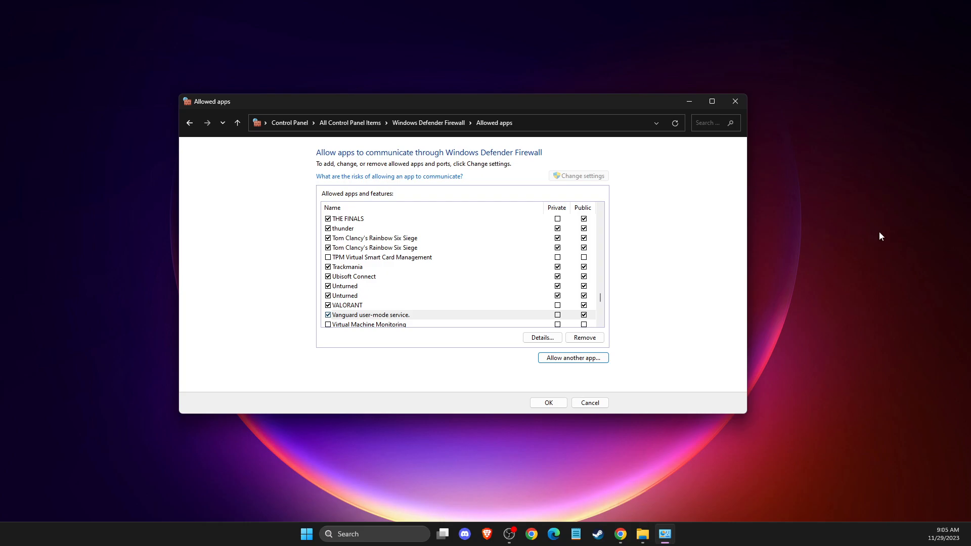